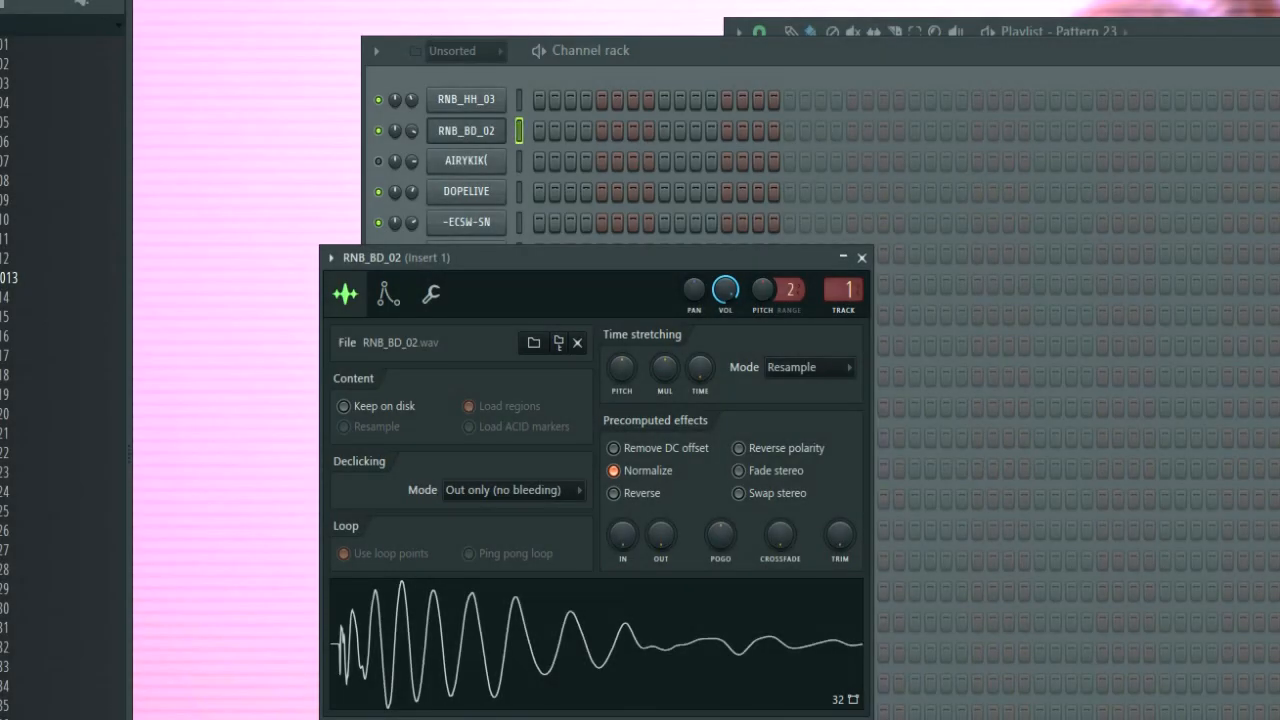
Fill the RNB_BD_02 kick row with a hit every four steps
right_click(465, 130)
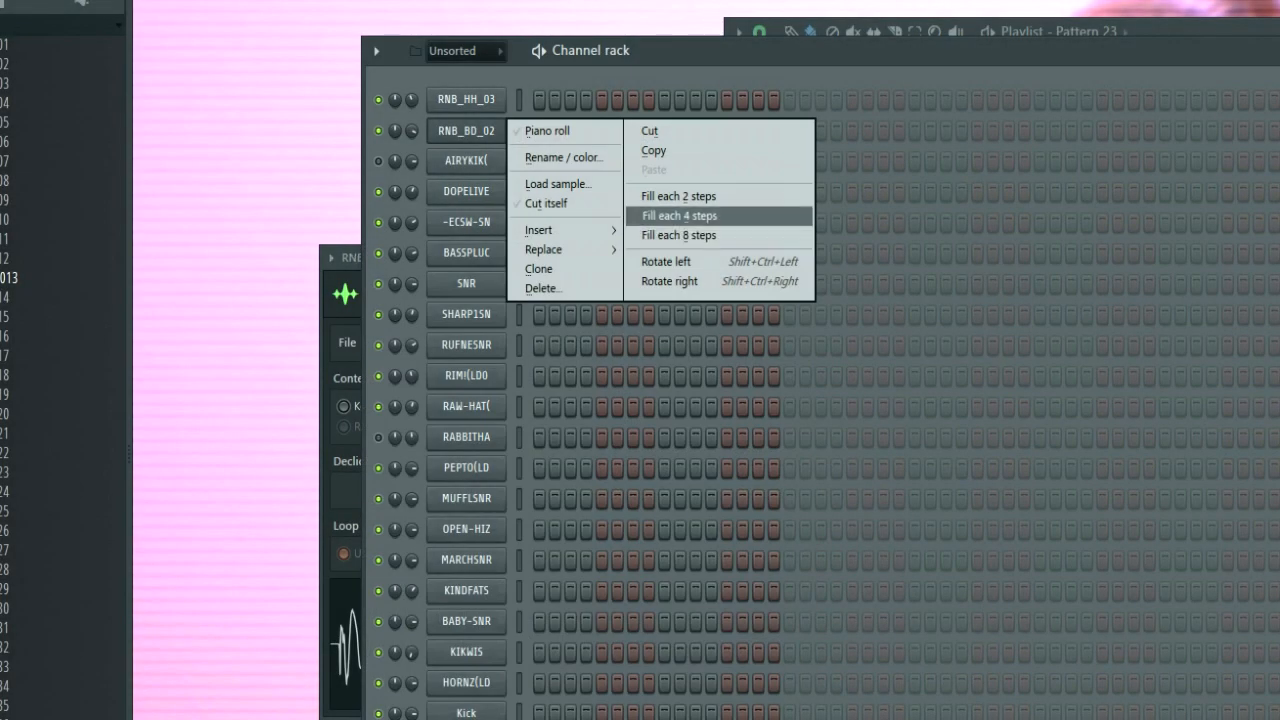
click(678, 216)
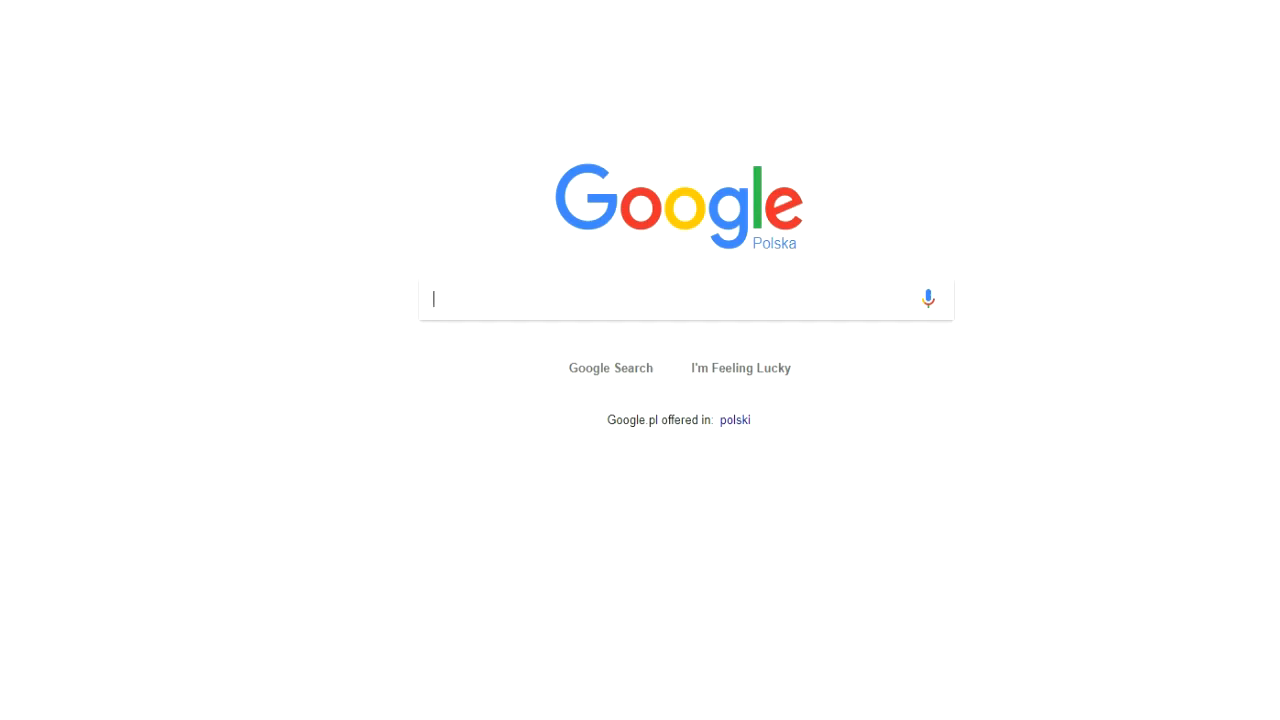
Search Google for 'chord progression', then open the Spire x64 #3 piano roll
text(chord progression)
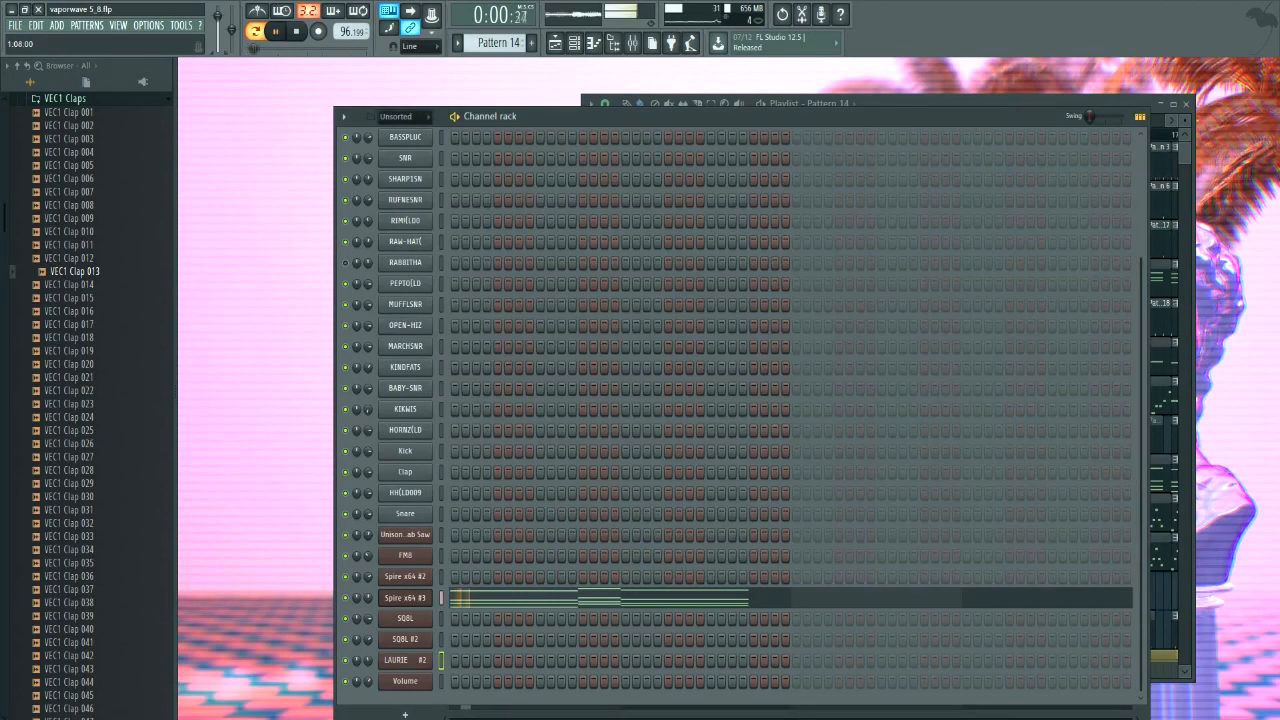
click(405, 597)
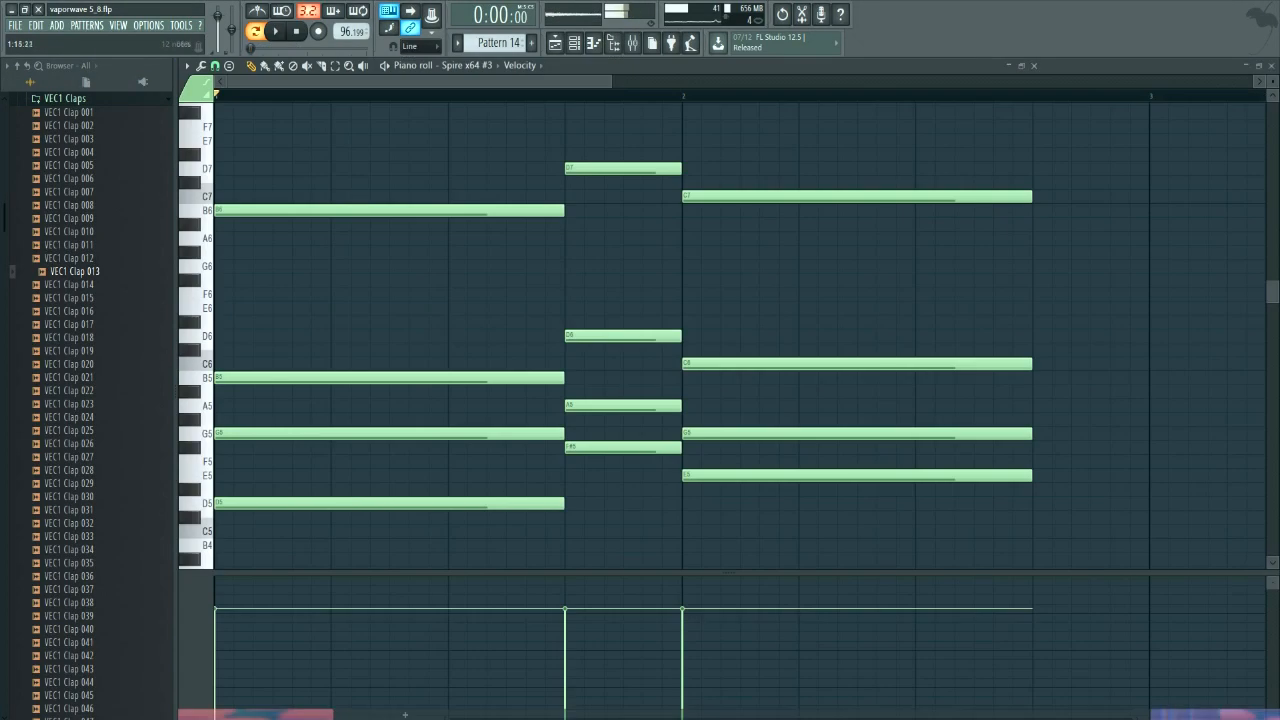